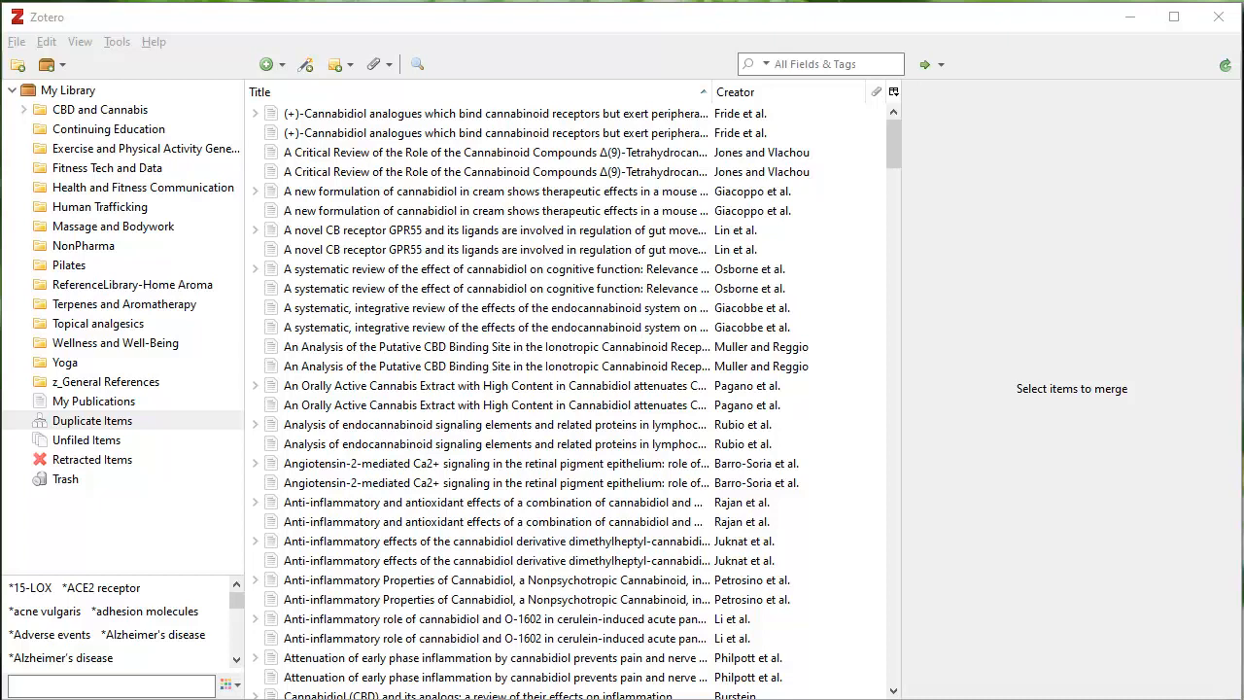
mouse_move(94, 406)
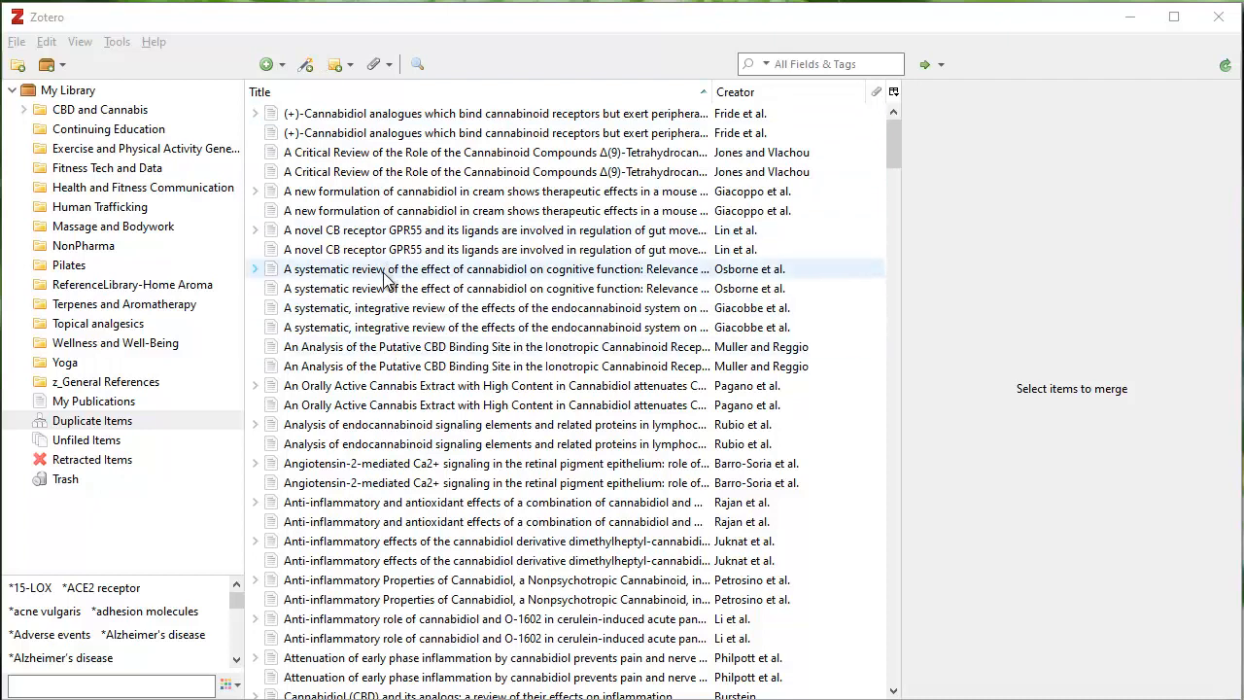
mouse_move(404, 280)
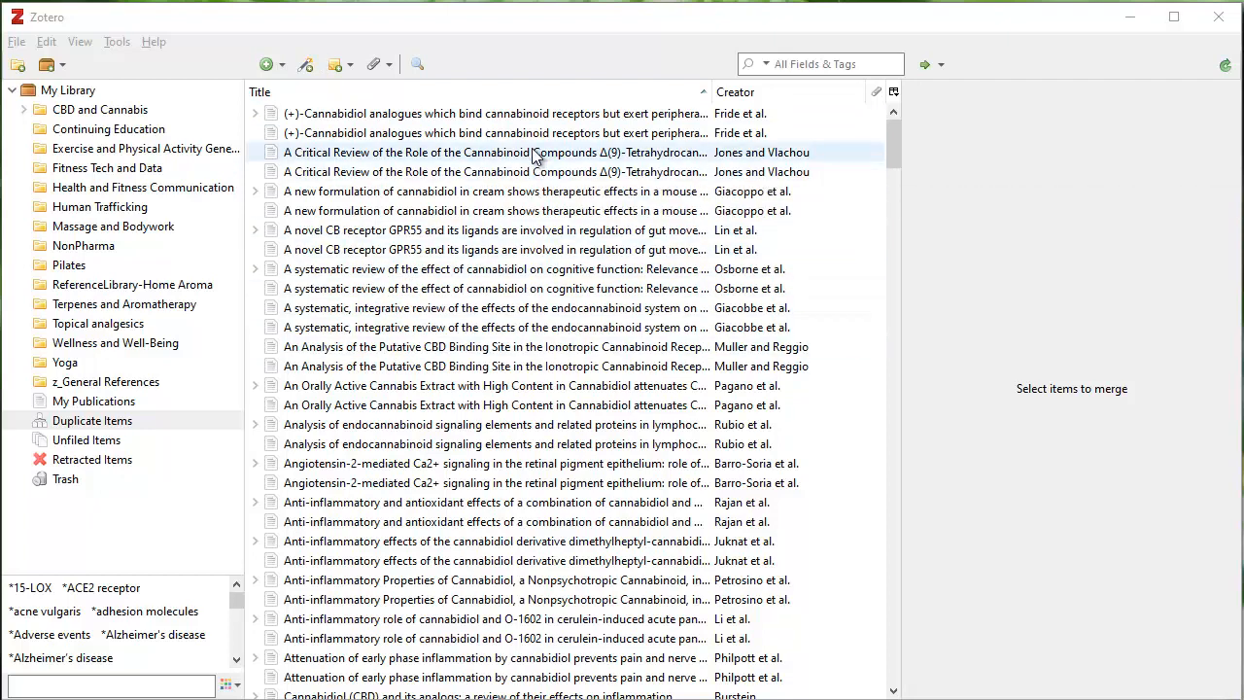
Select the cannabinoid critical review duplicate pair and merge its 2 items into one record.
left_click(493, 151)
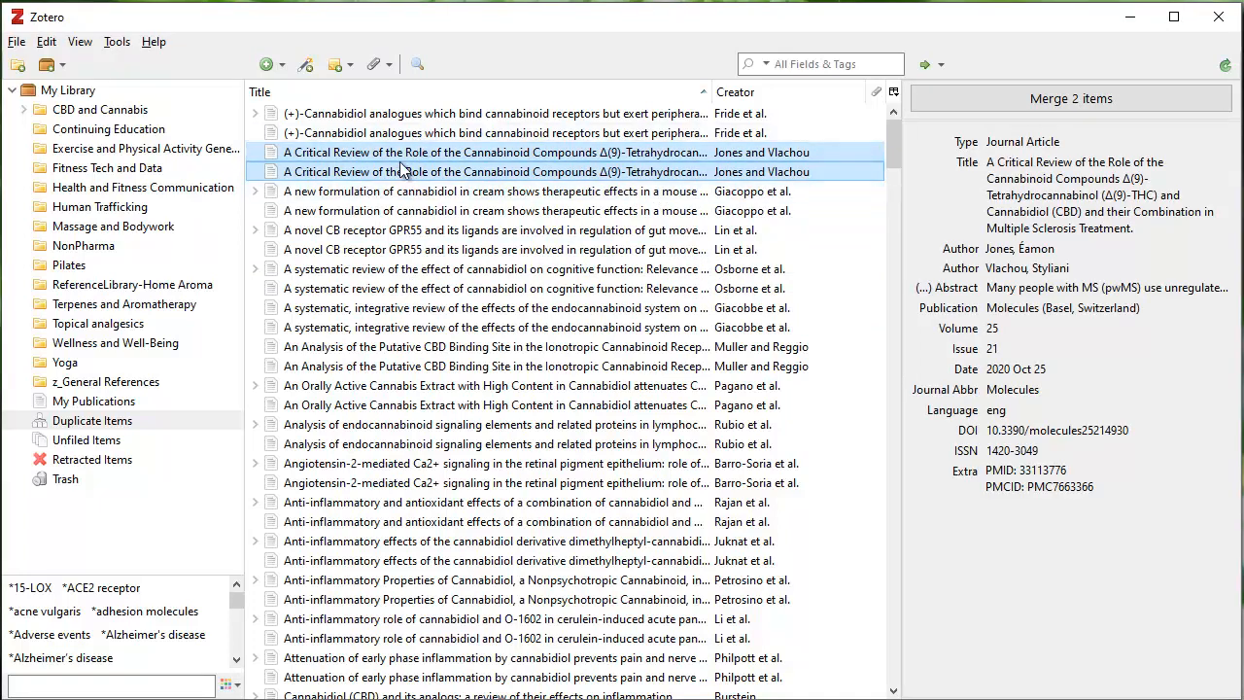
mouse_move(404, 171)
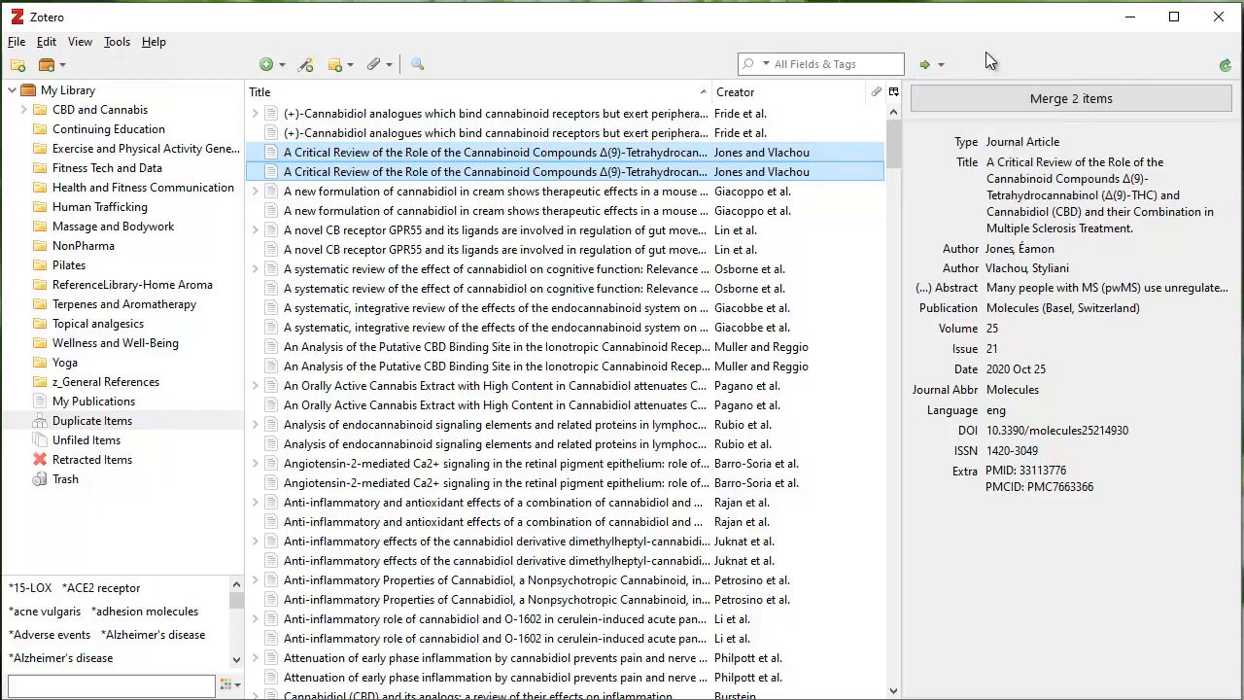
mouse_move(1018, 204)
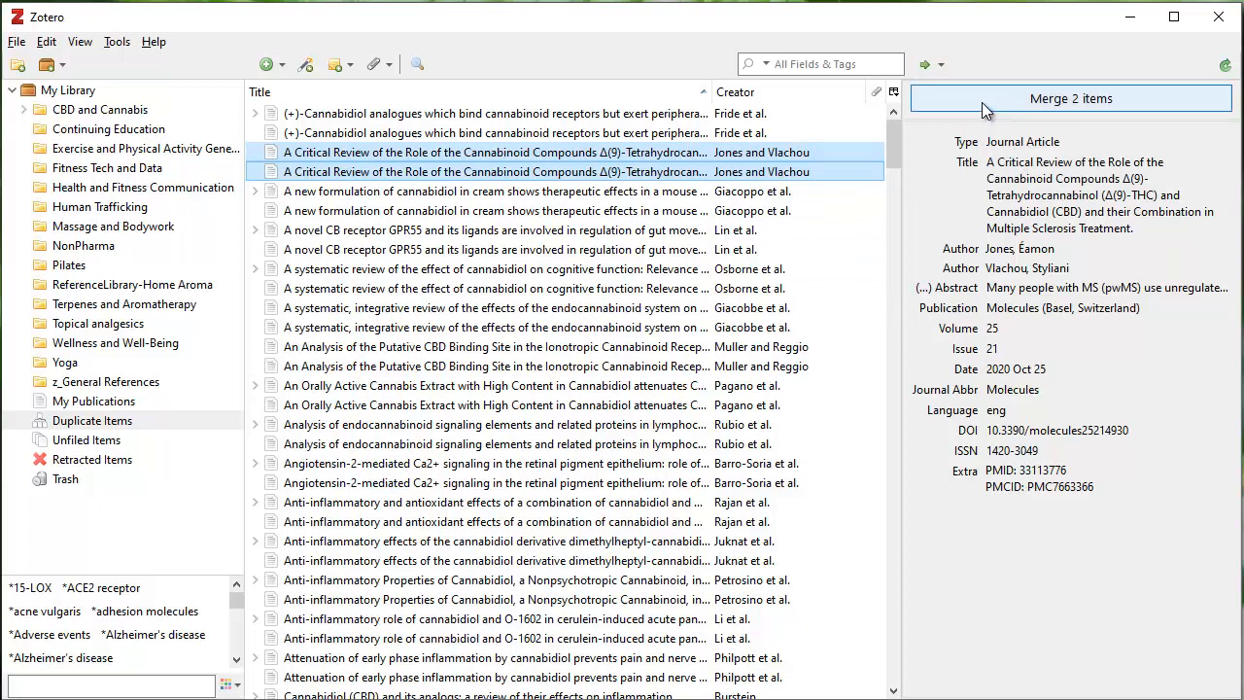
mouse_move(972, 105)
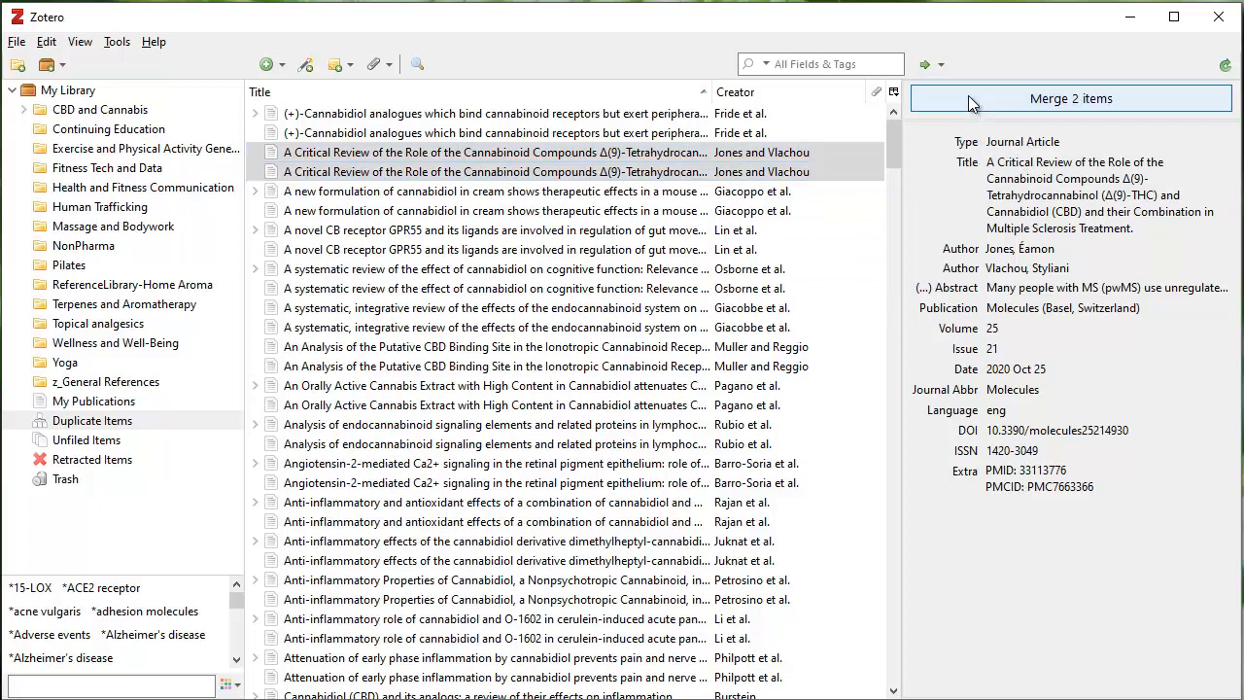
left_click(495, 191)
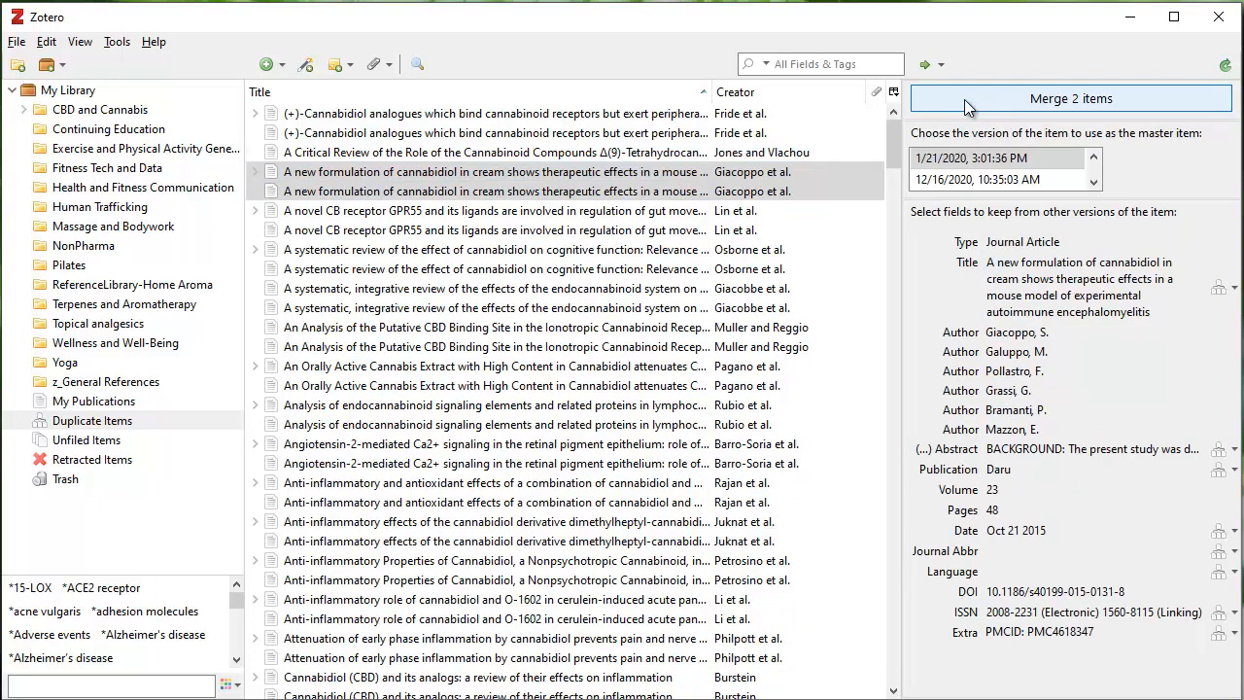
mouse_move(1050, 139)
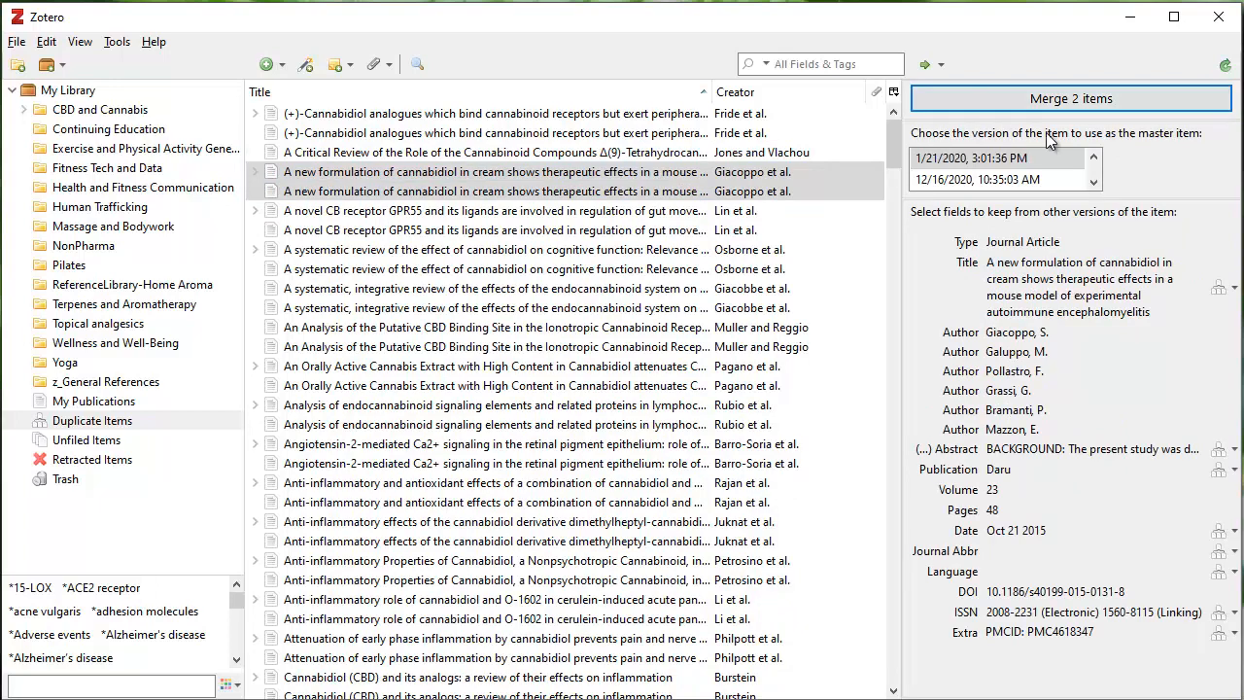
Choose the 12/16/2020 version as master for the Giacoppo et al. cannabidiol cream pair.
scroll("up", 3)
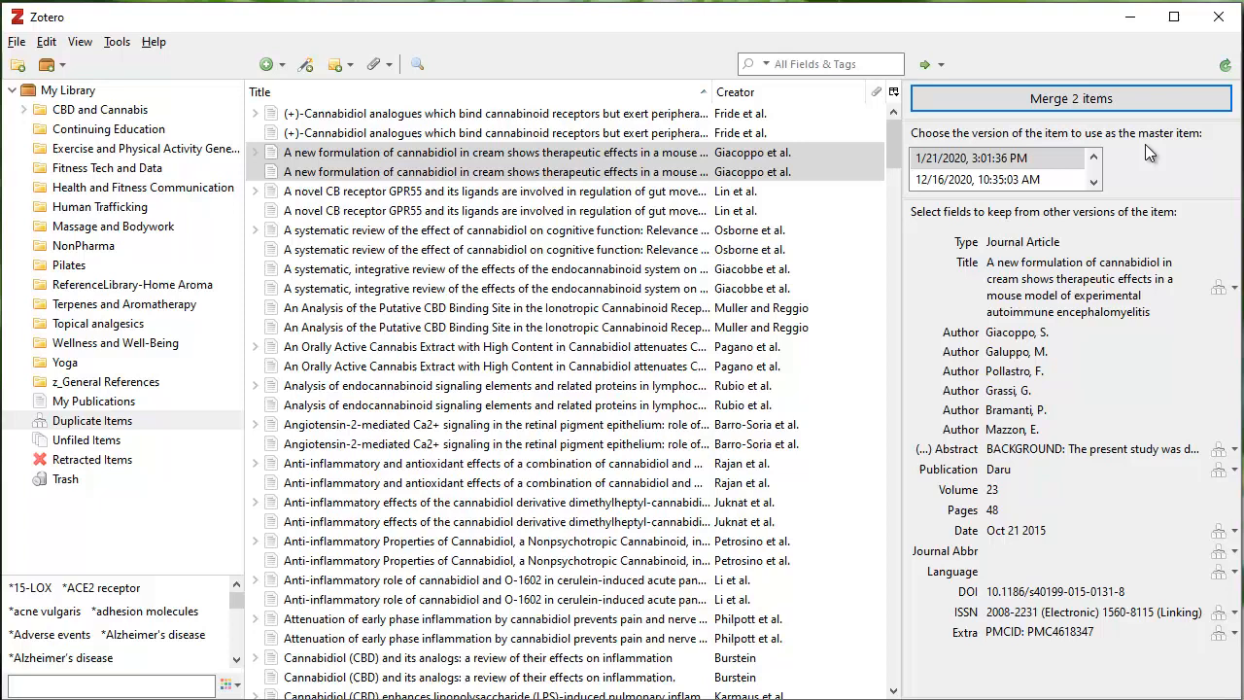
mouse_move(1146, 163)
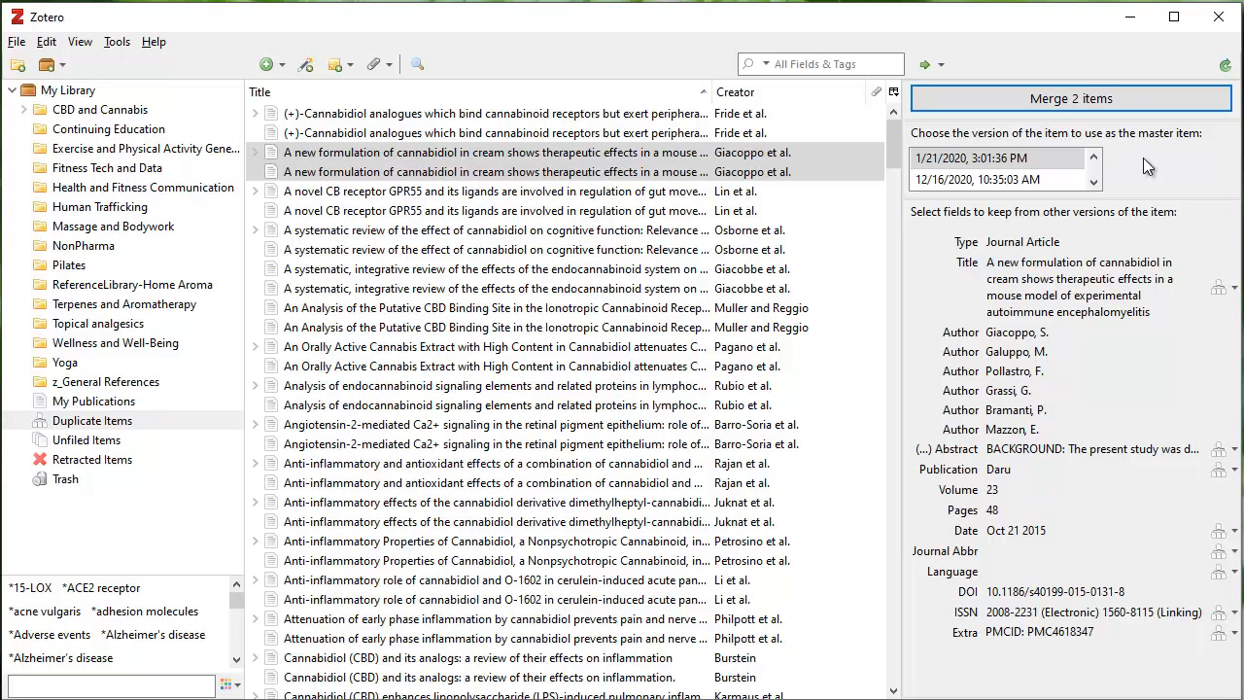
mouse_move(1077, 167)
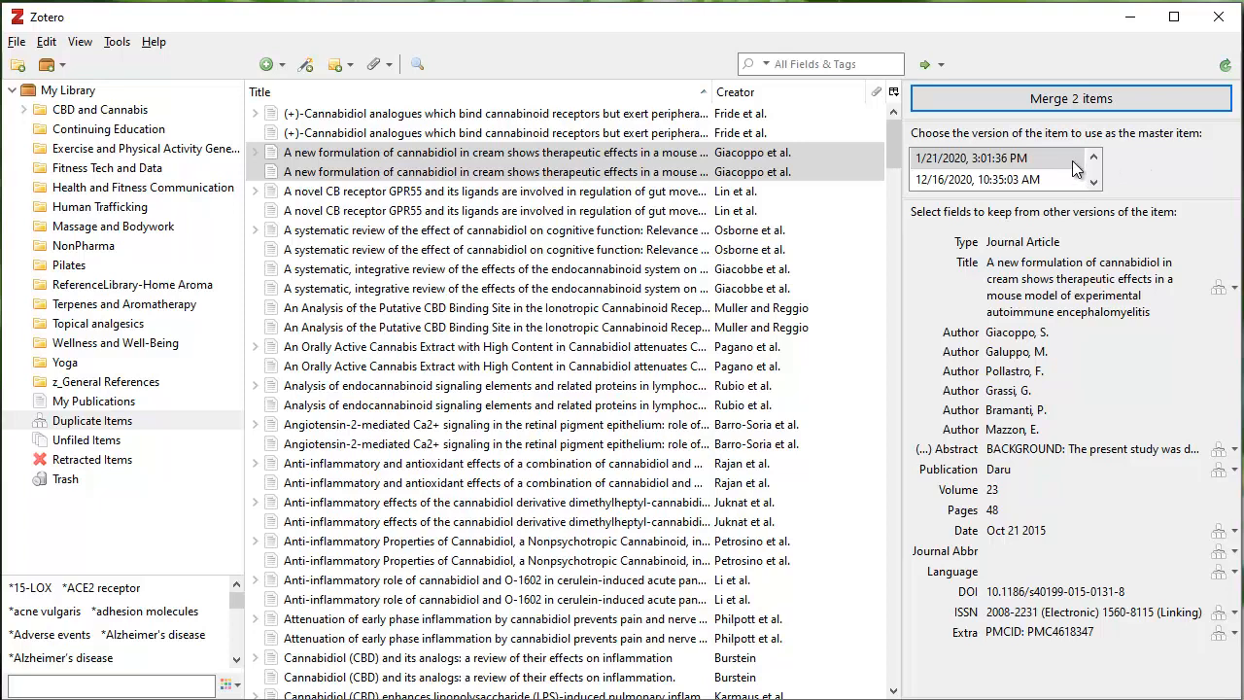
mouse_move(1067, 173)
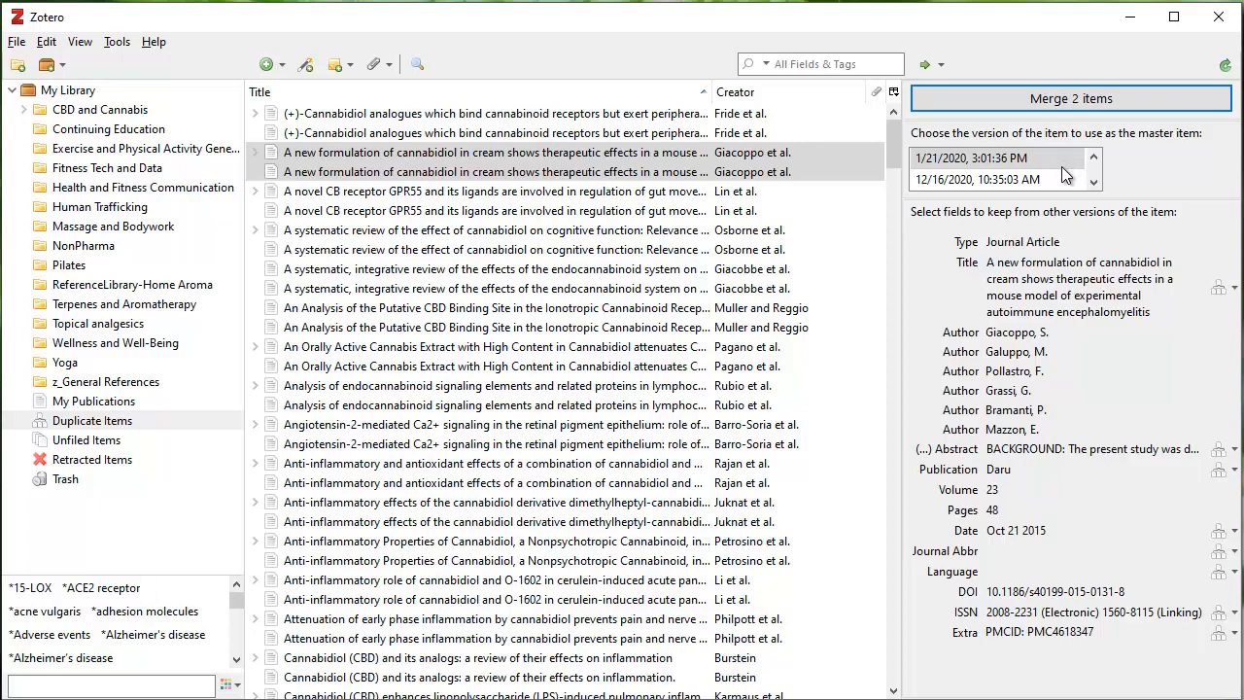
mouse_move(1057, 183)
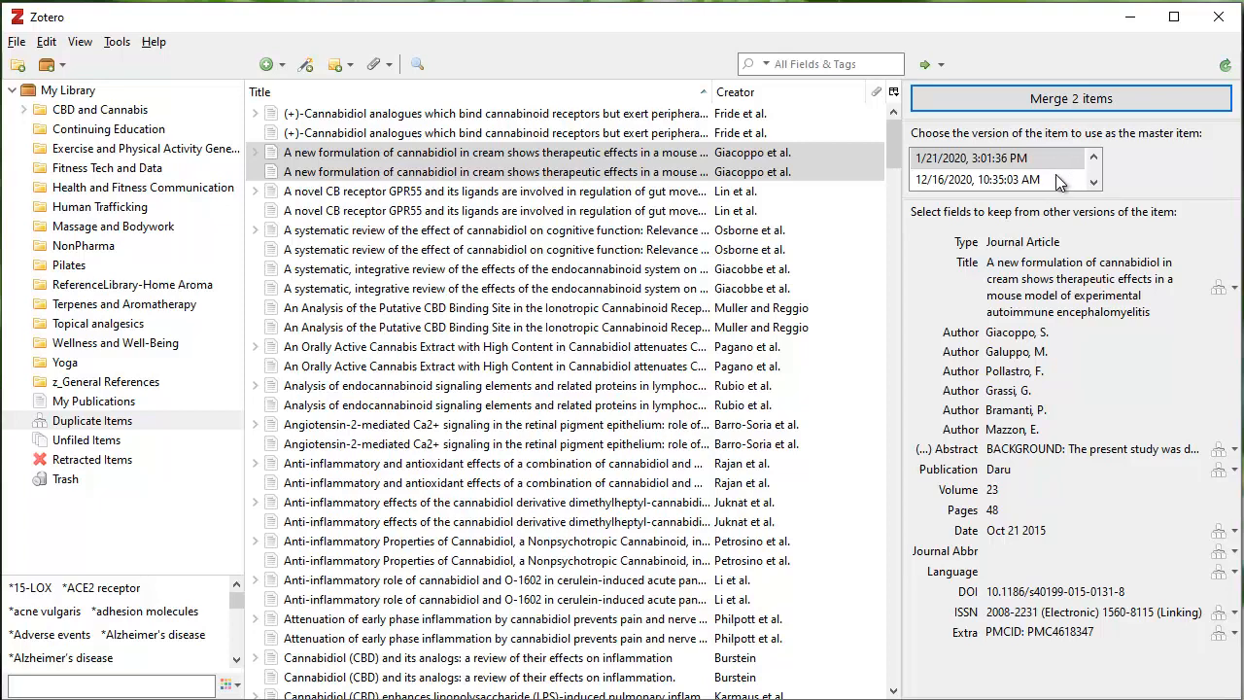
left_click(975, 179)
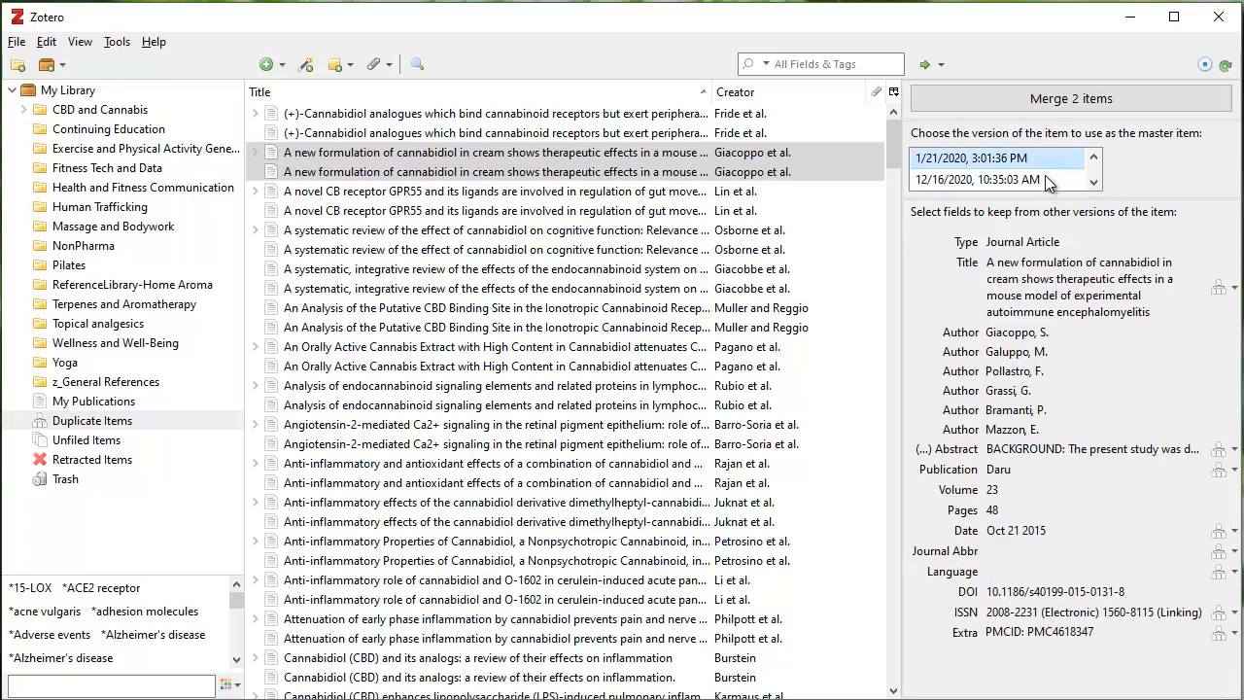
left_click(994, 178)
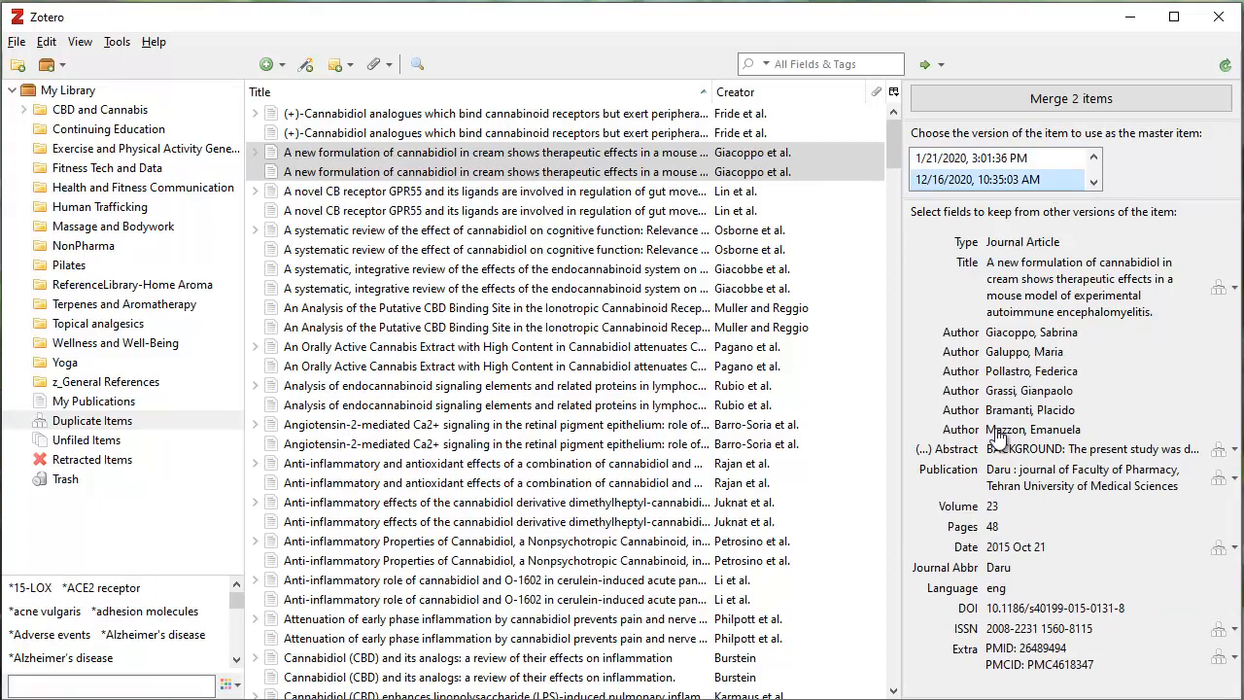
mouse_move(1069, 335)
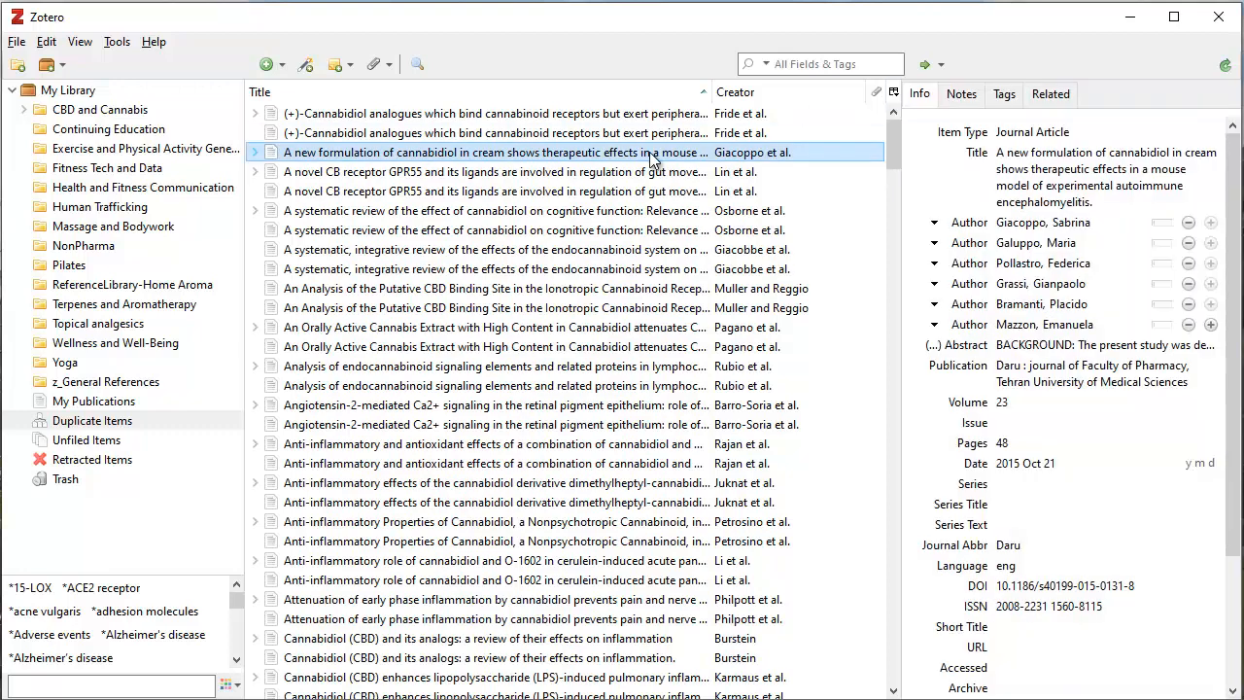
Select the GPR55 gut-movement article's duplicate pair with its 1/20/2021 version as master.
left_click(493, 171)
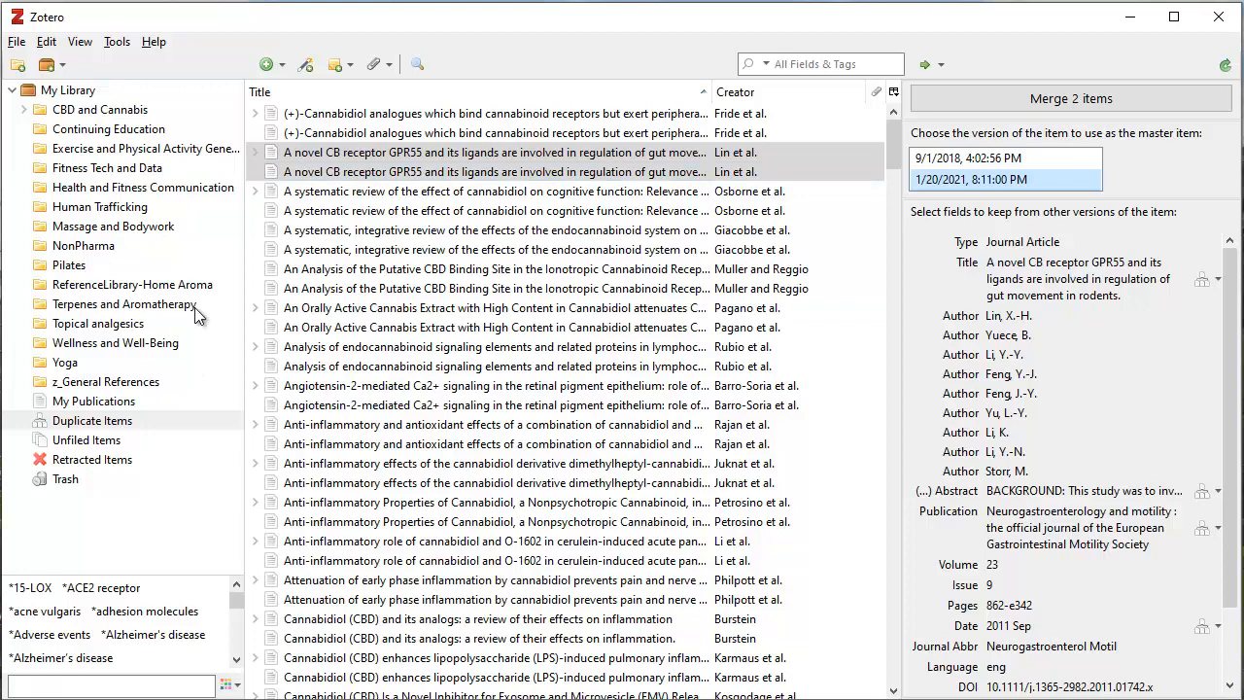
mouse_move(101, 257)
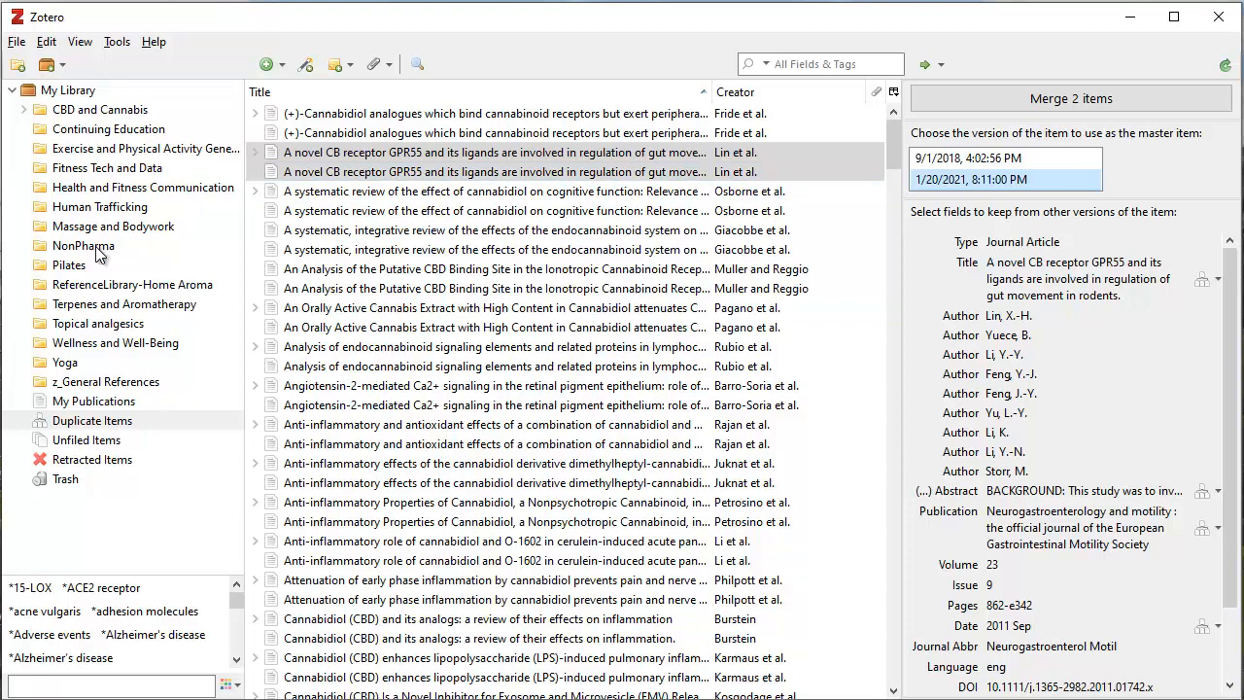
mouse_move(117, 256)
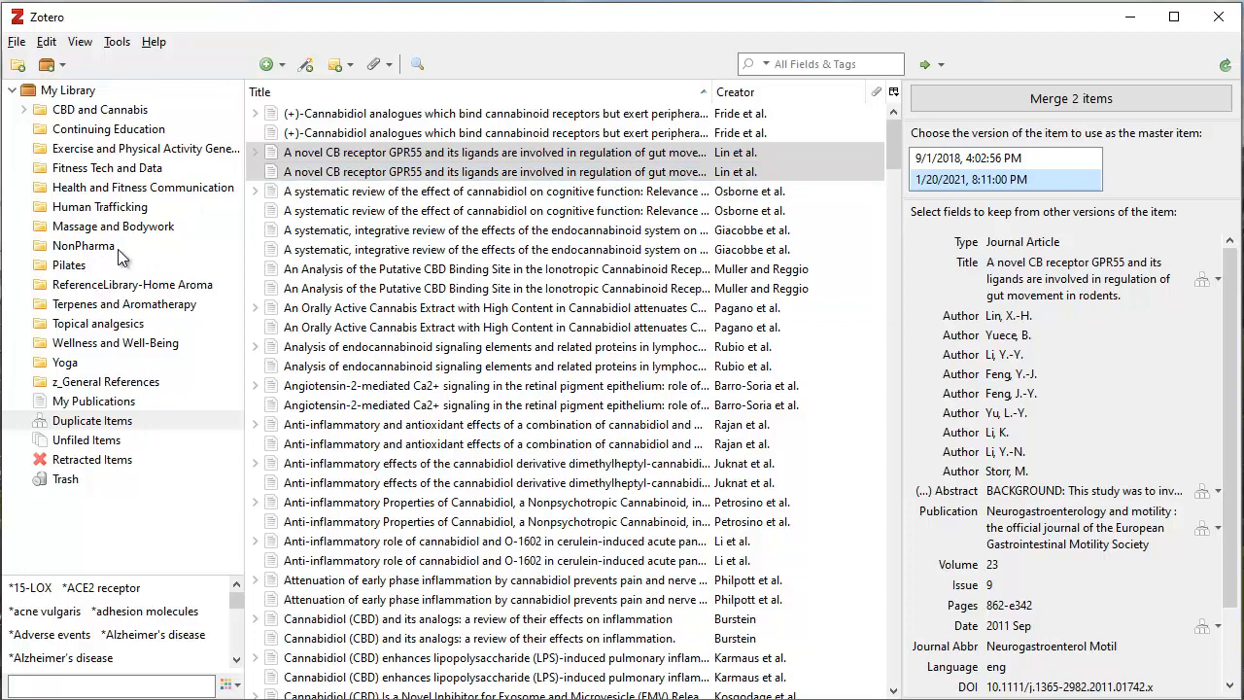